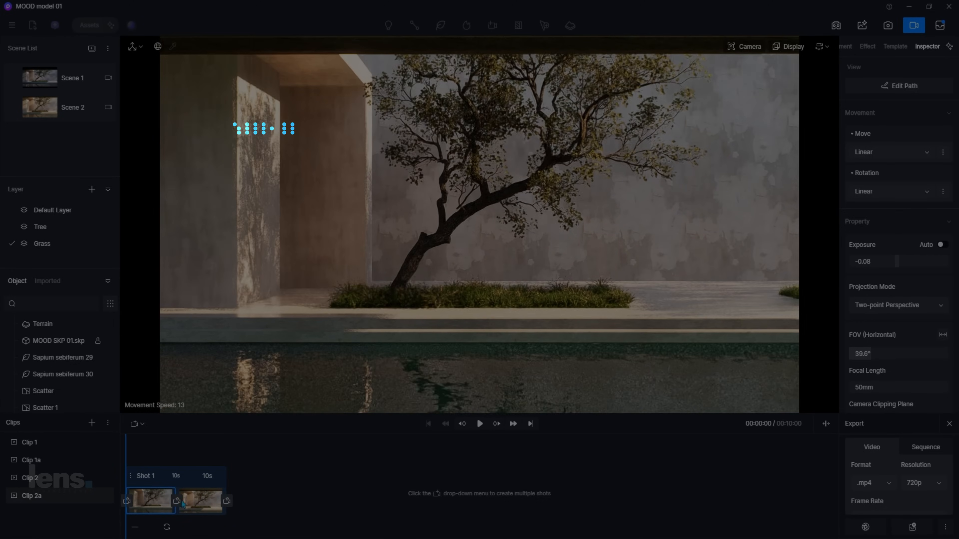
# Switch MOOD model 02 to Scene 2 in Image mode and tint the highlights in Color Grading.
pyautogui.click(479, 424)
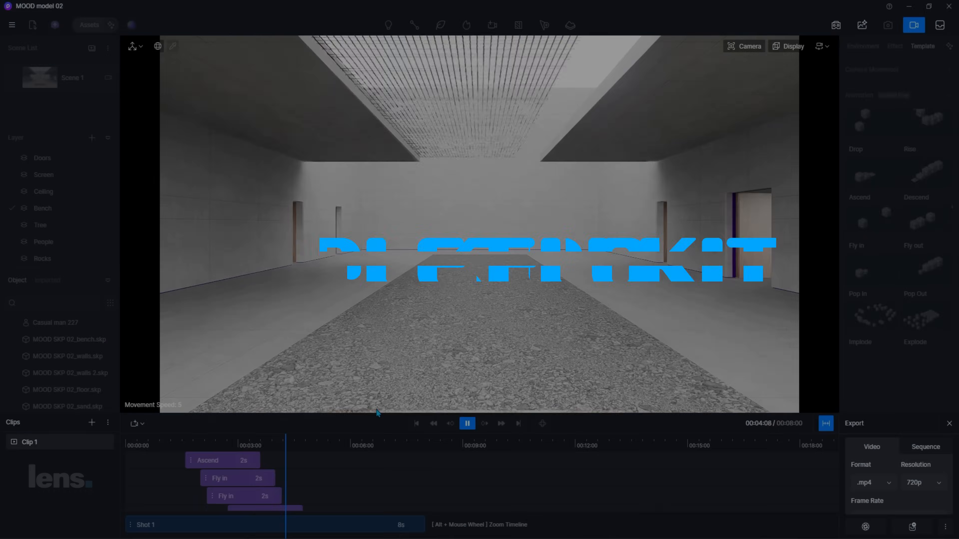
pyautogui.click(467, 424)
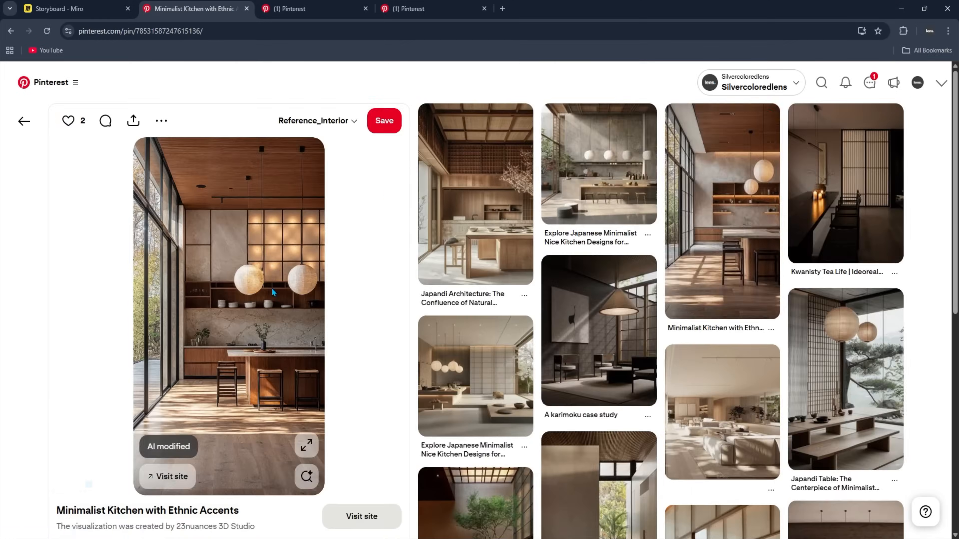
pyautogui.click(60, 9)
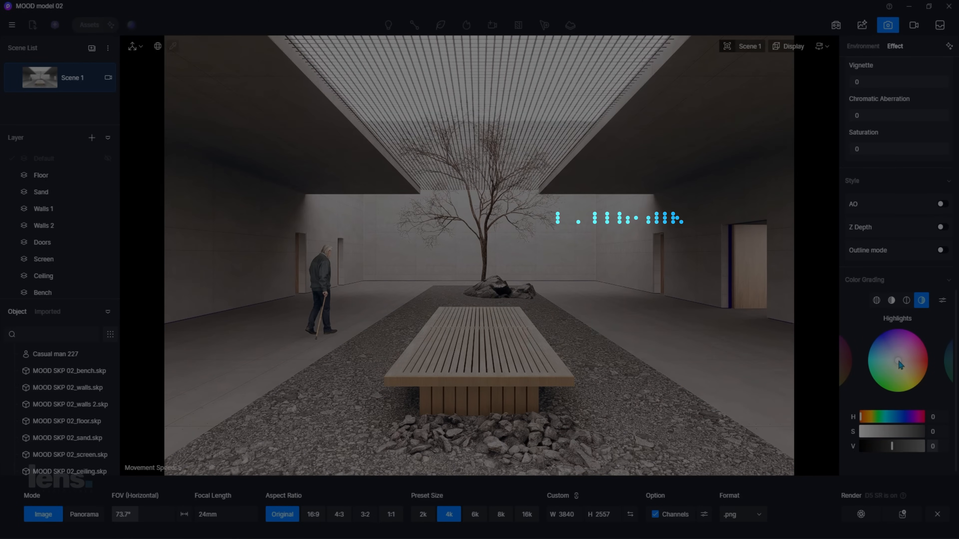
pyautogui.click(891, 300)
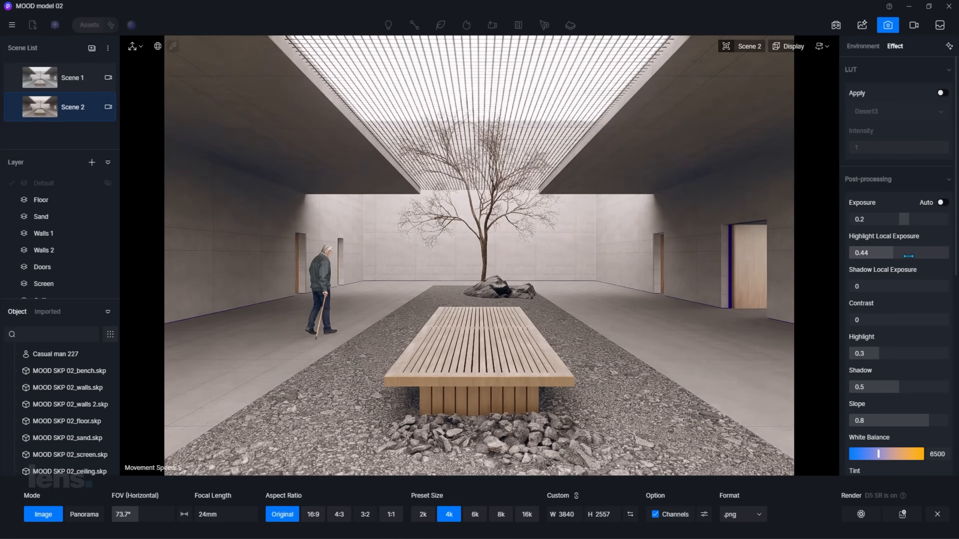
pyautogui.scroll(-3)
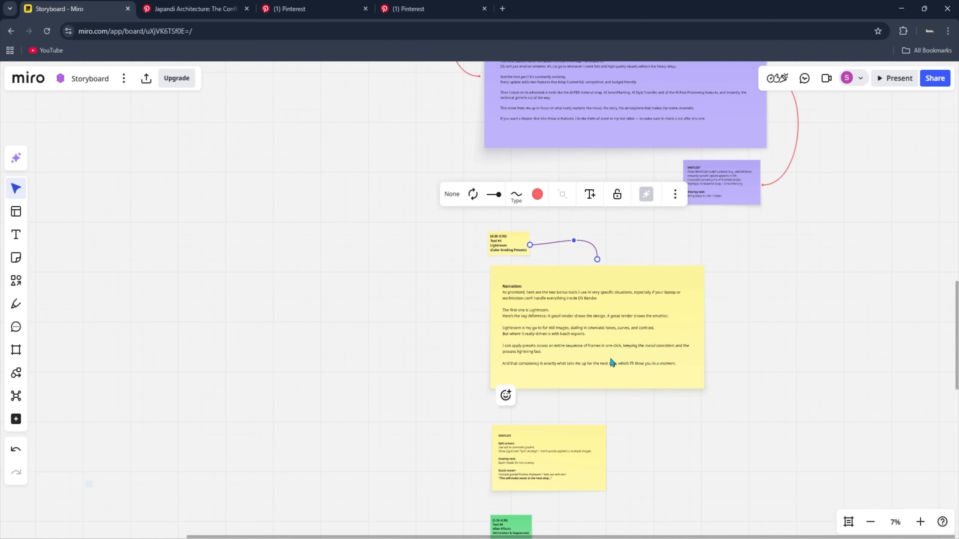
# Scroll the storyboard to the Lightroom narration sticky note and its linked shot-list notes.
pyautogui.scroll(-3)
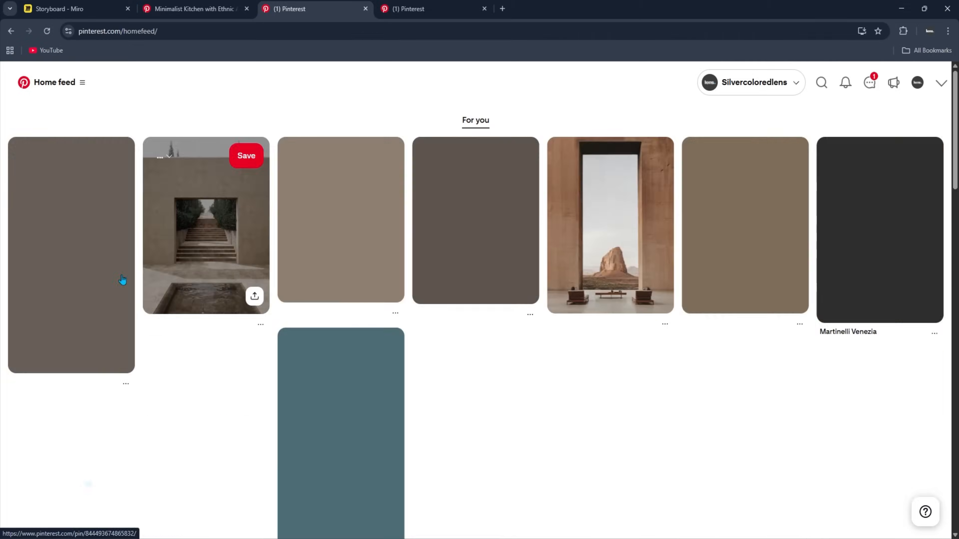
# Paste the water-edge pin into Miro's MOOD section, then browse a pin on the Pinterest MOOD board and return.
pyautogui.click(58, 9)
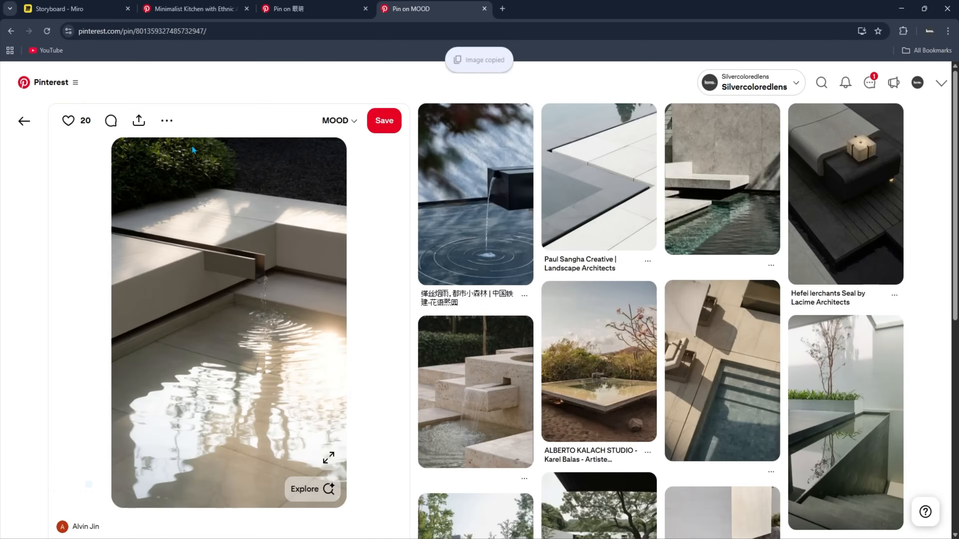
pyautogui.click(63, 9)
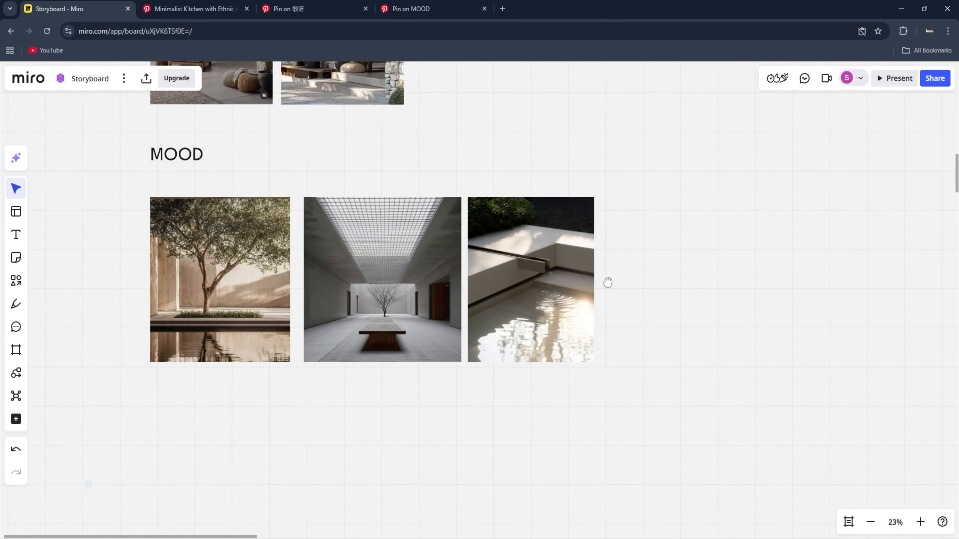
pyautogui.click(410, 8)
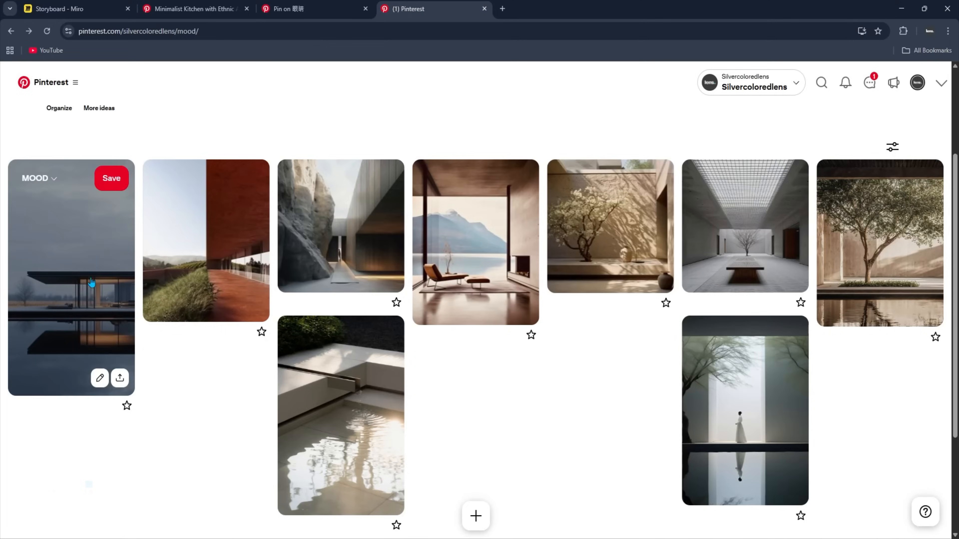
pyautogui.click(57, 9)
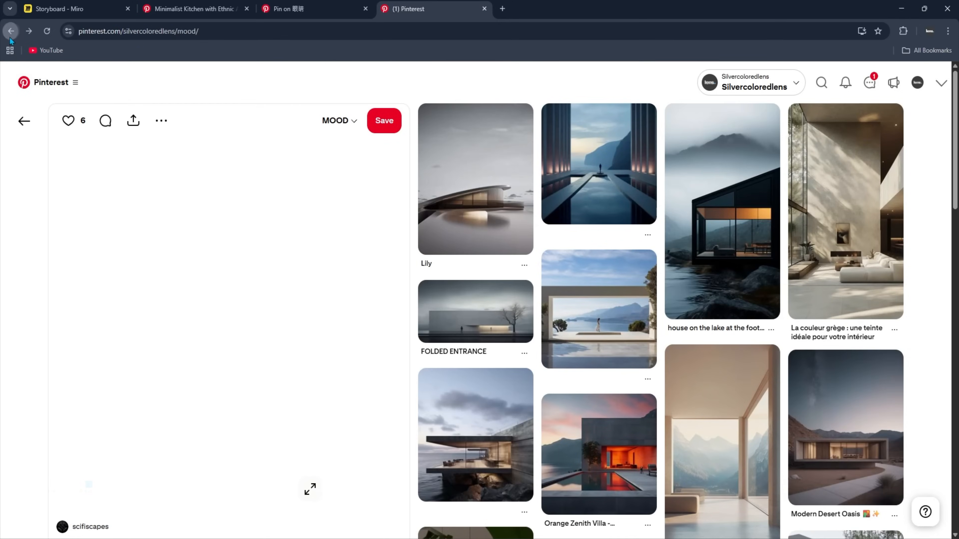
pyautogui.click(60, 8)
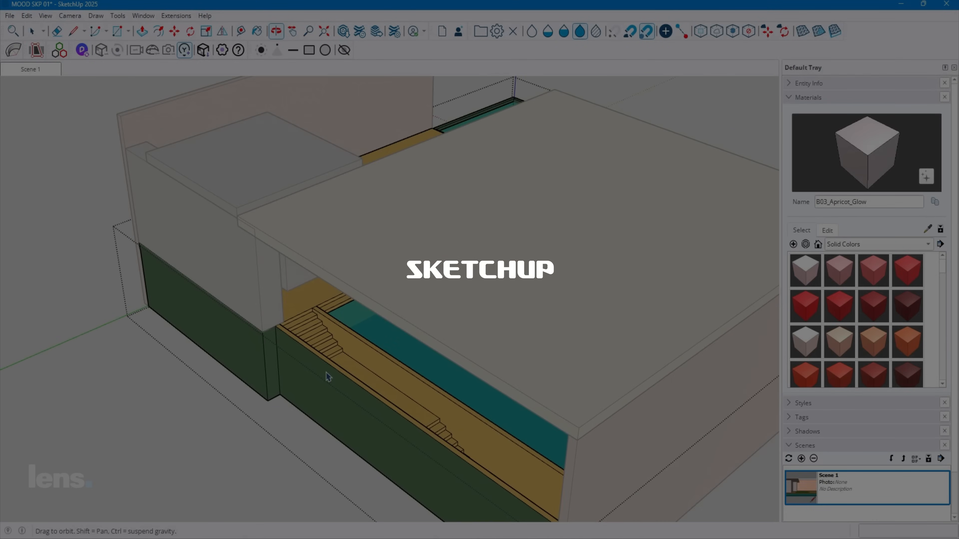
# Orbit into the courtyard geometry and close the Default Tray so the model fills the window.
pyautogui.rightClick(336, 290)
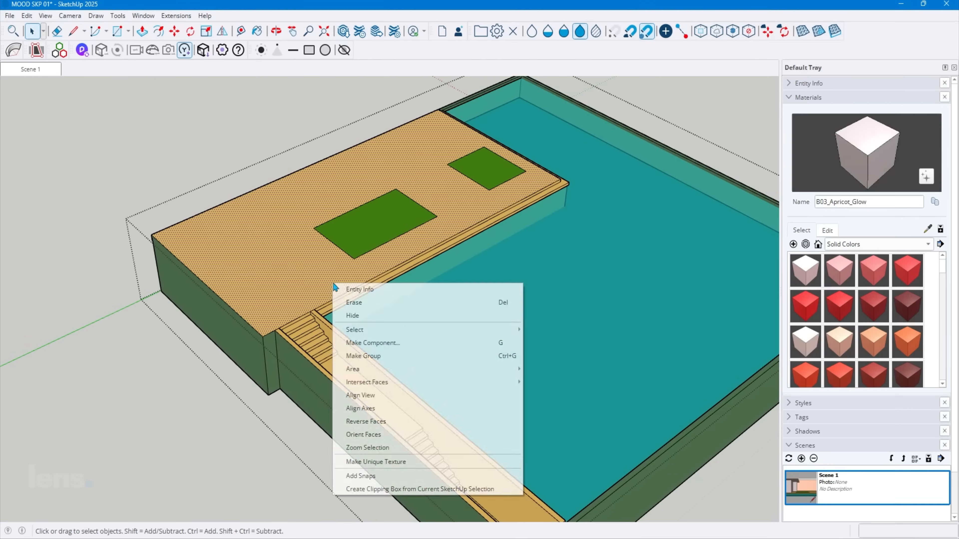
pyautogui.moveTo(354, 329)
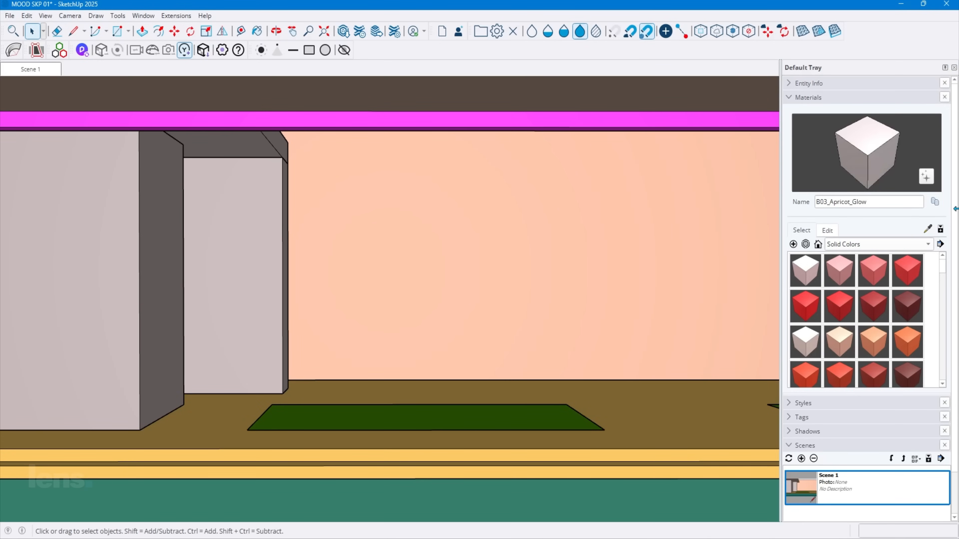
pyautogui.click(809, 98)
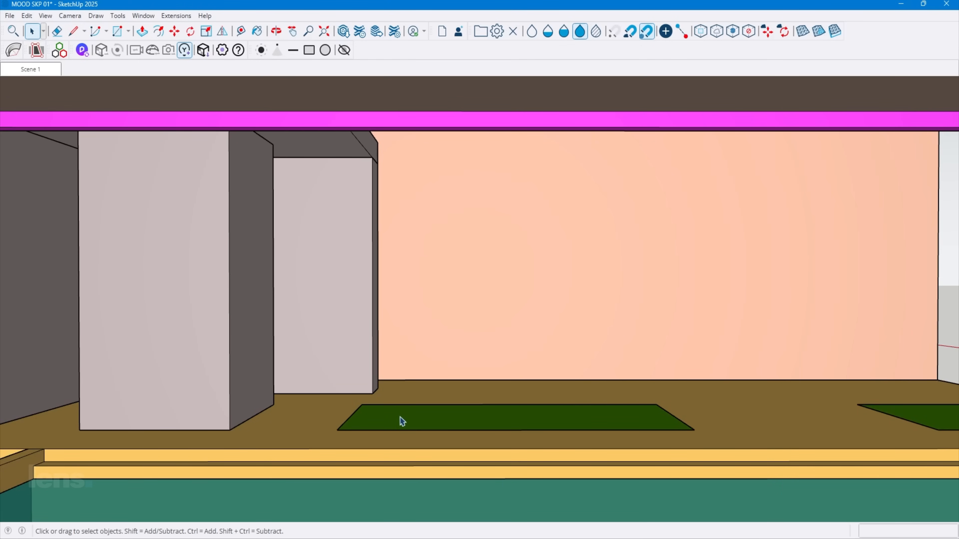
pyautogui.moveTo(170, 160)
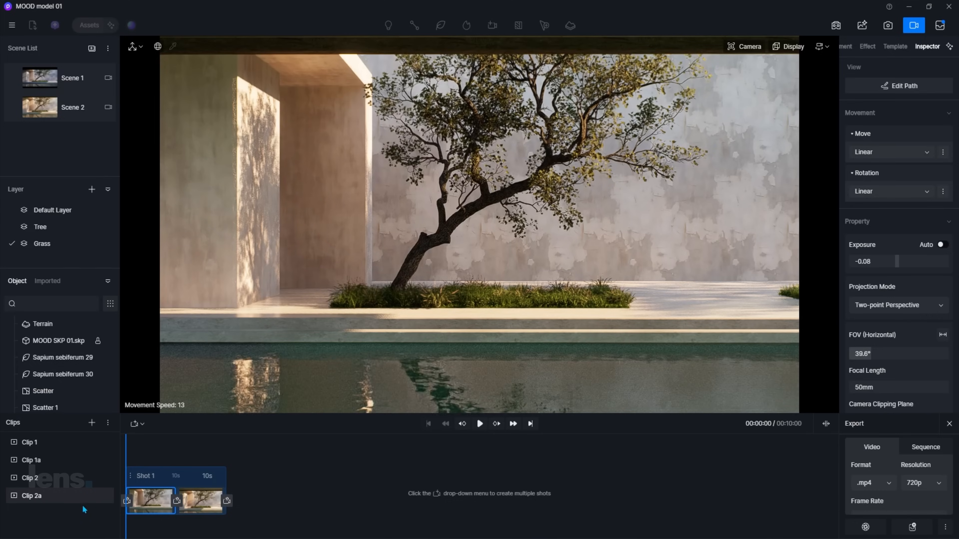
# Select Clip 2a in the Clips panel and play the tree-courtyard animation.
pyautogui.click(479, 424)
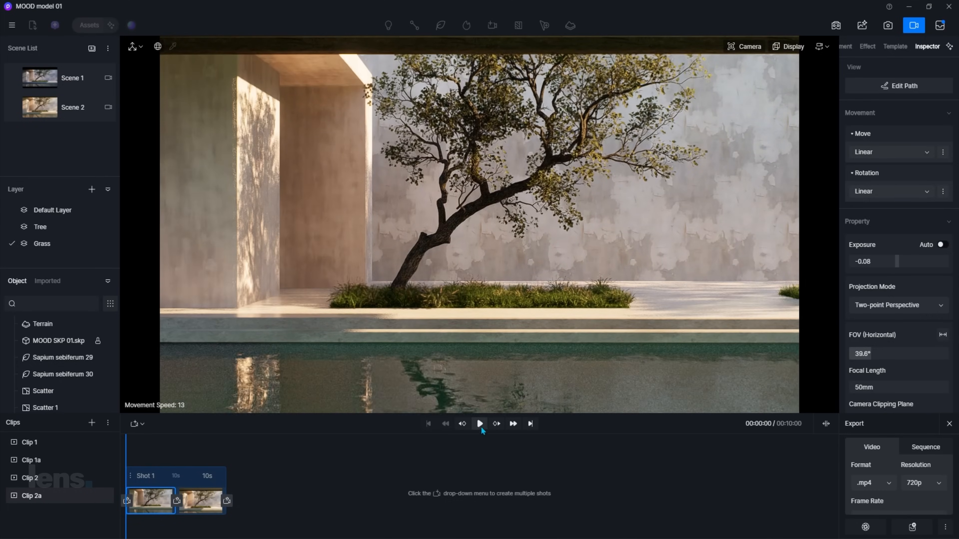
pyautogui.click(479, 423)
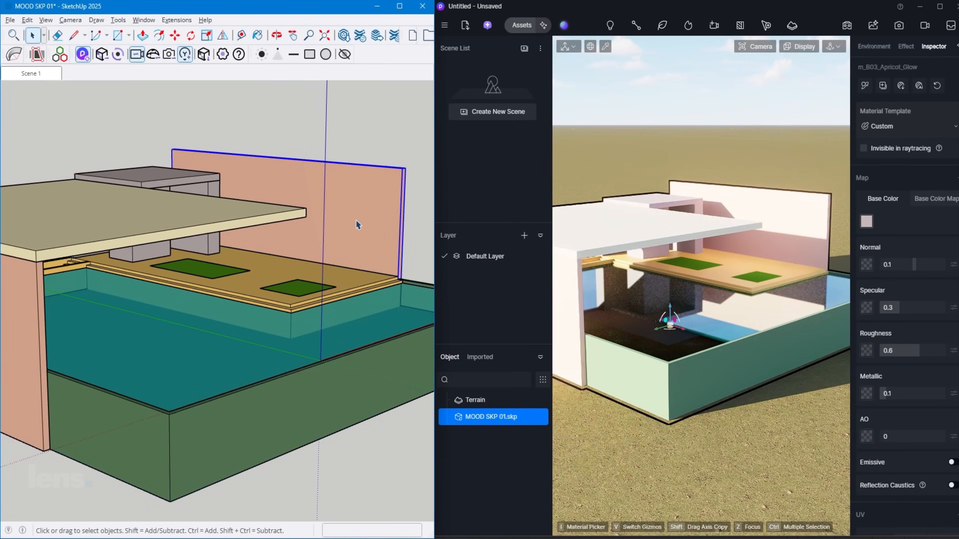
# Place the Sapium sebiferum 29_1 tree from the local model library onto the grass patch.
pyautogui.click(522, 25)
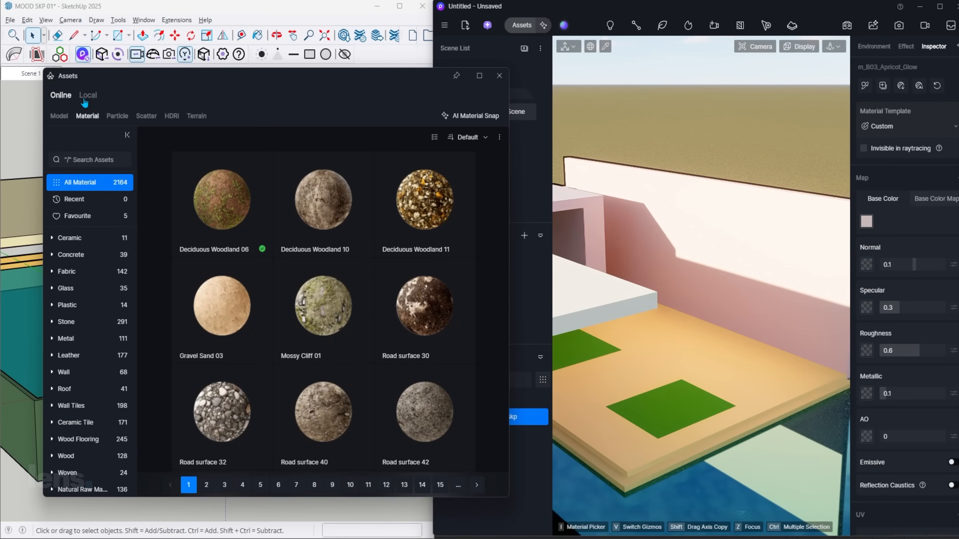
pyautogui.click(88, 95)
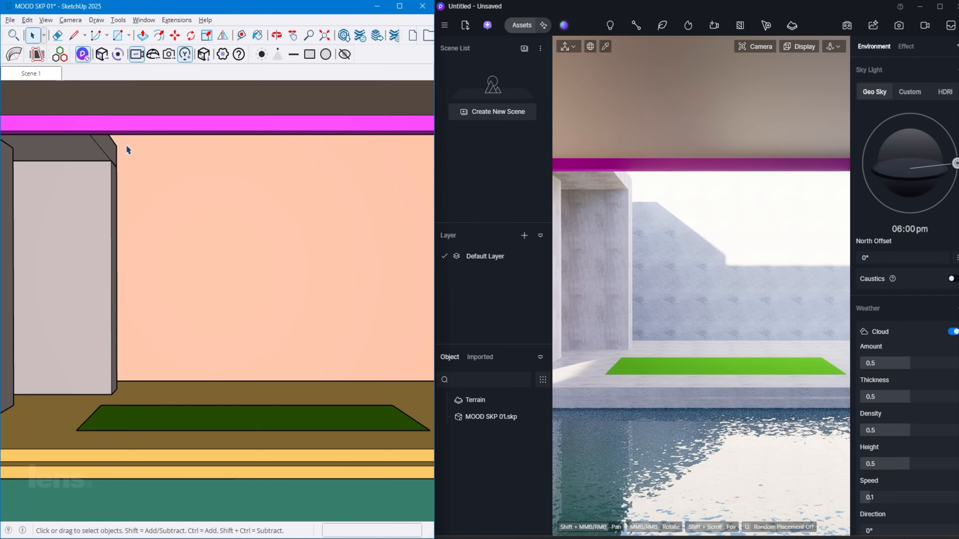
pyautogui.click(522, 25)
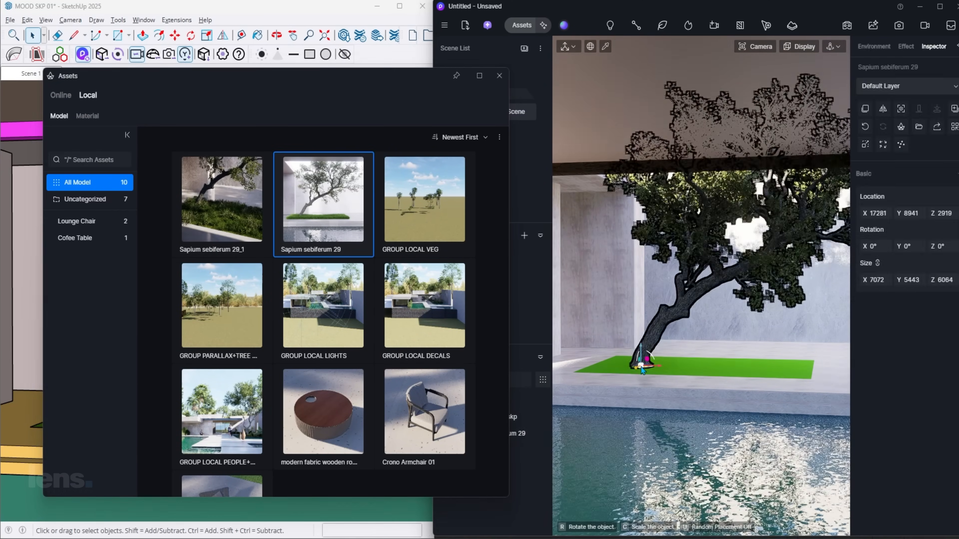
pyautogui.click(222, 198)
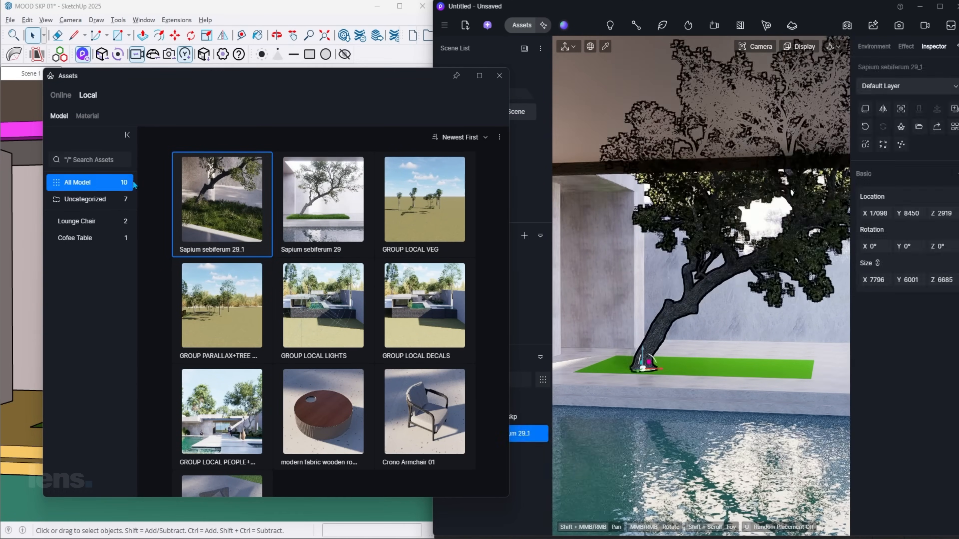
pyautogui.click(500, 75)
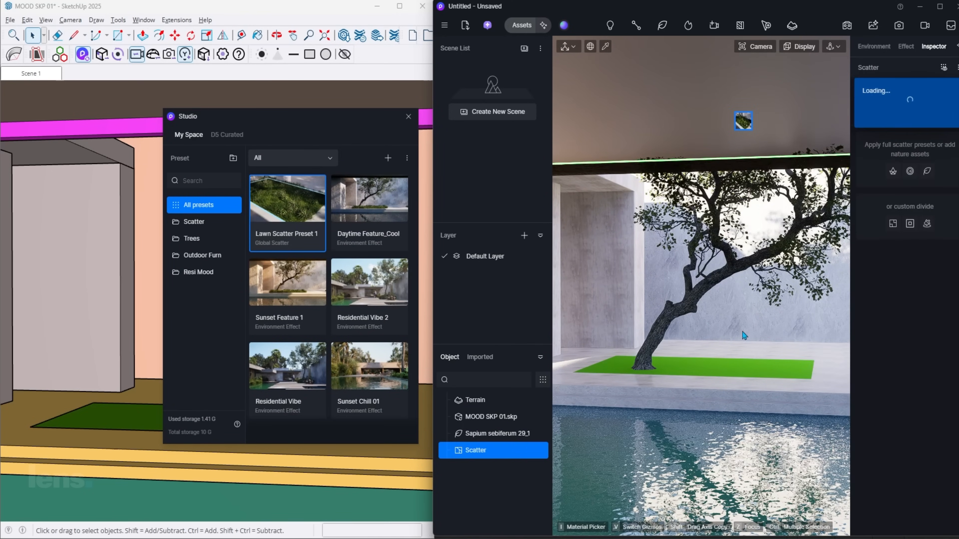
# Apply Lawn Scatter Preset 1 to the patch, a Resi Mood environment preset, and add a second scene.
pyautogui.click(490, 417)
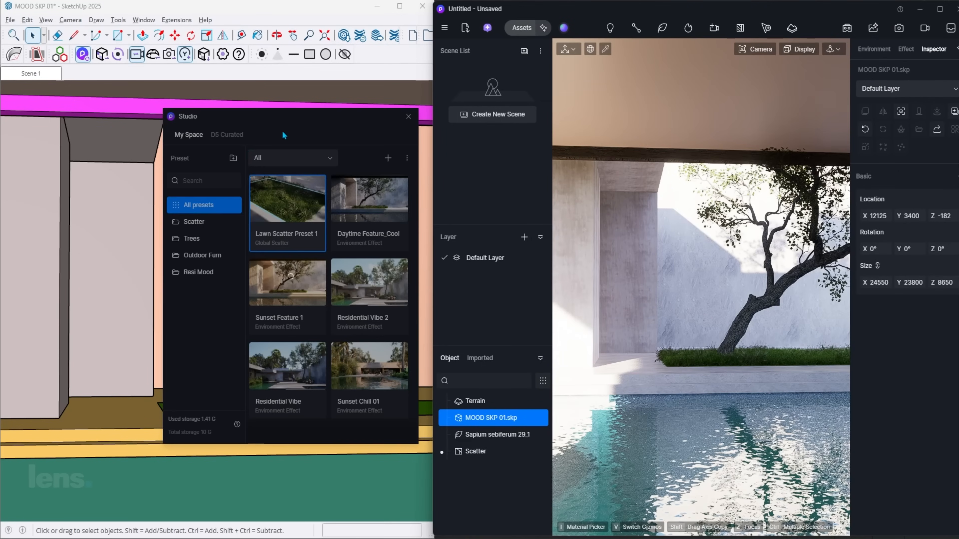
pyautogui.click(198, 271)
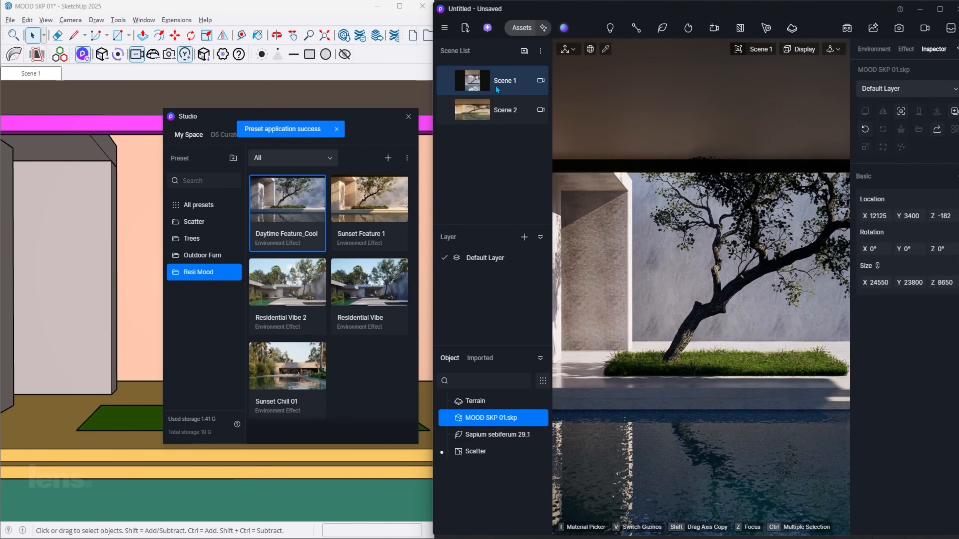
pyautogui.rightClick(501, 80)
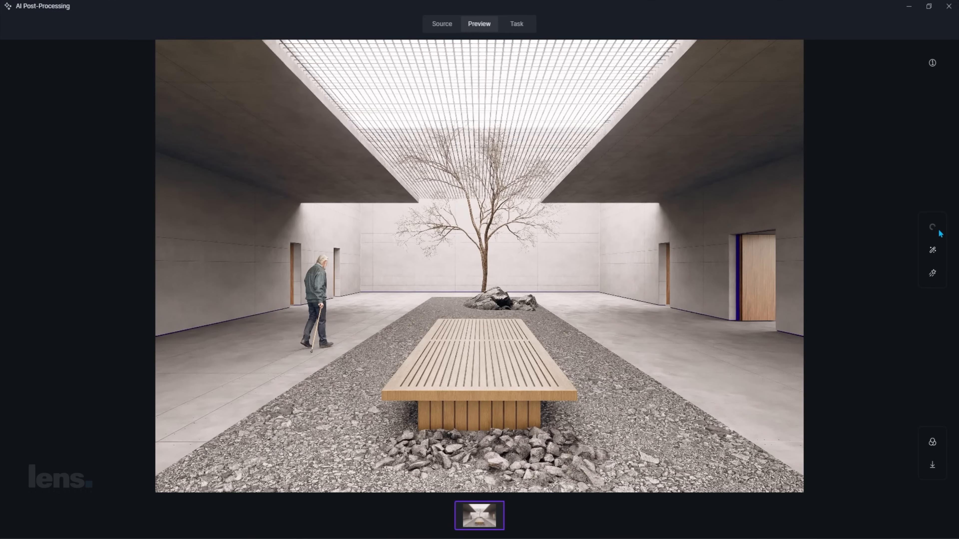
# Run AI enhancement on chosen surfaces and generate a realistic spring style transfer.
pyautogui.click(933, 227)
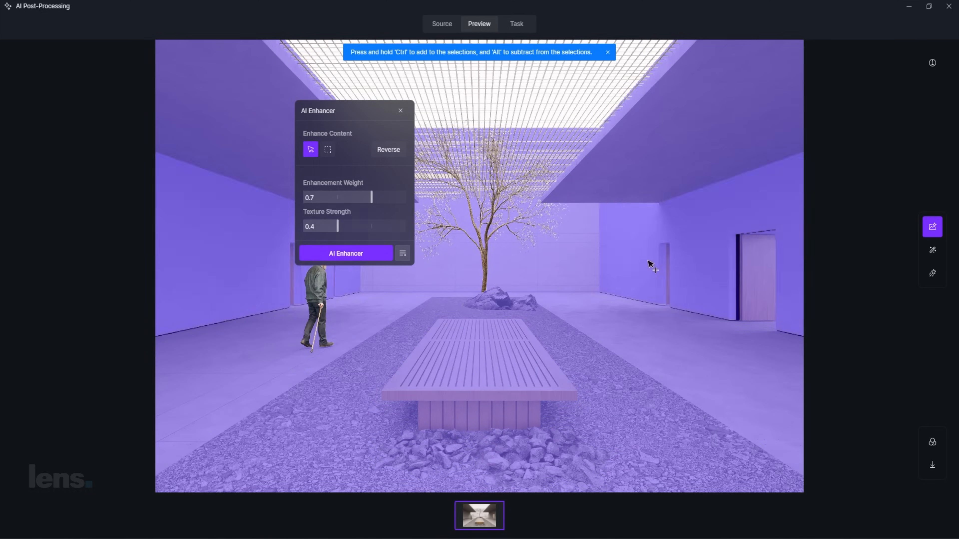
pyautogui.click(345, 253)
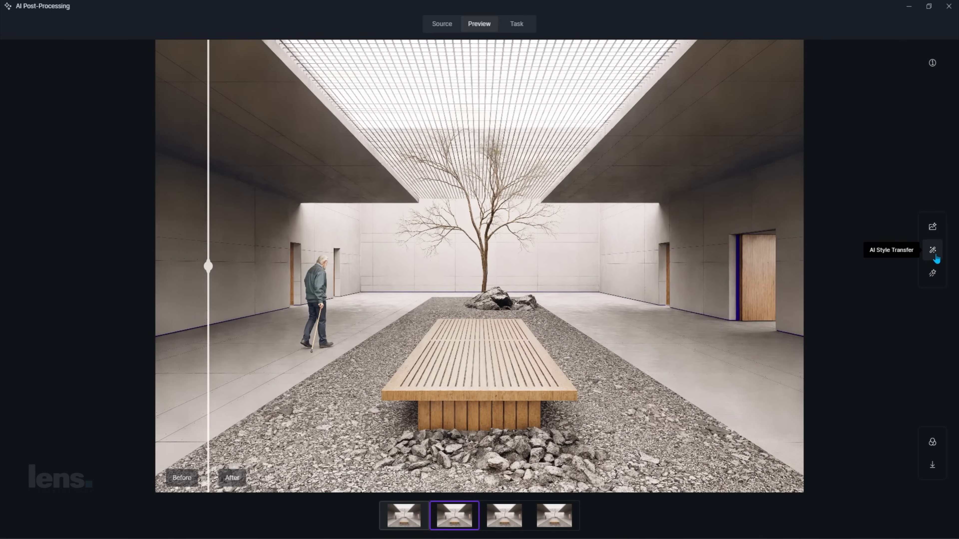
pyautogui.click(932, 250)
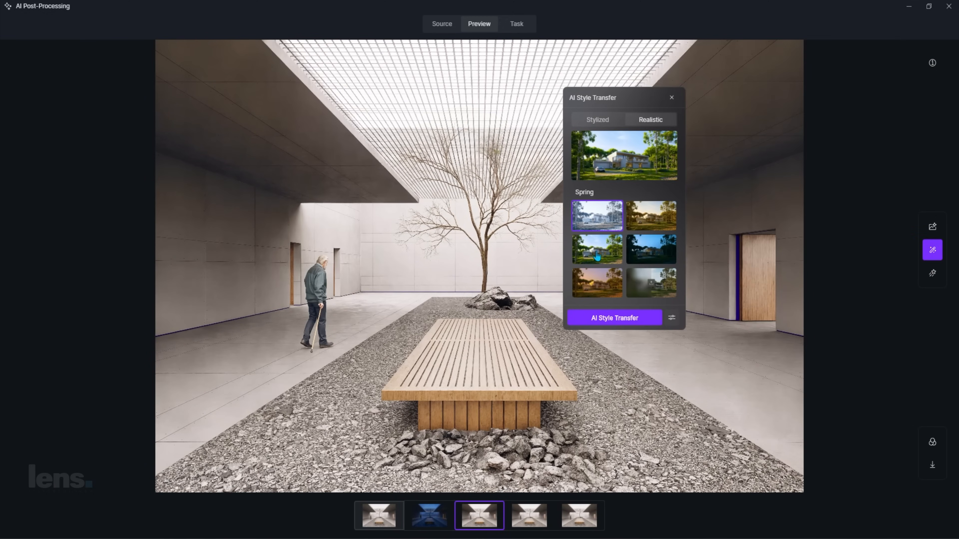
pyautogui.click(614, 317)
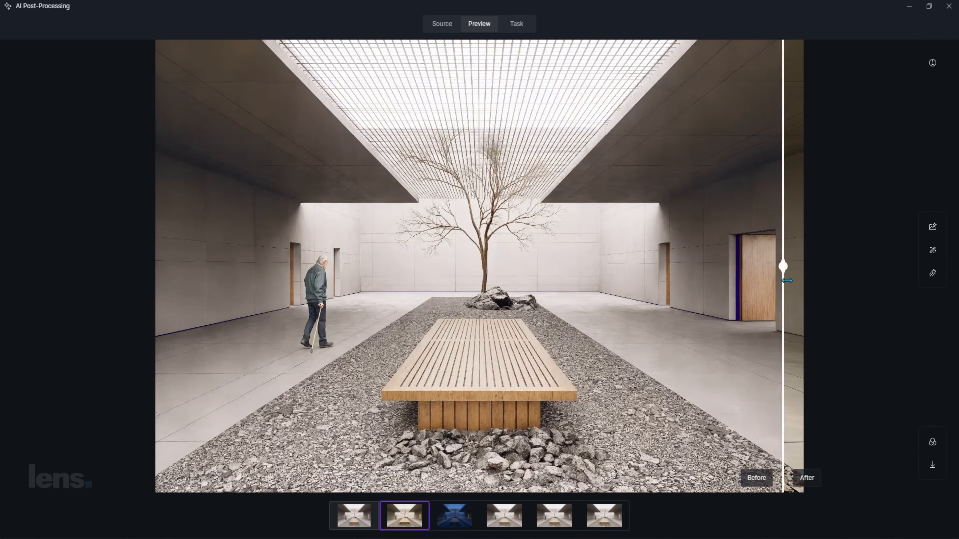
# Compare original and enhanced renders with the before/after slider, then produce more style-transfer variations.
pyautogui.moveTo(784, 265); pyautogui.dragTo(295, 267)
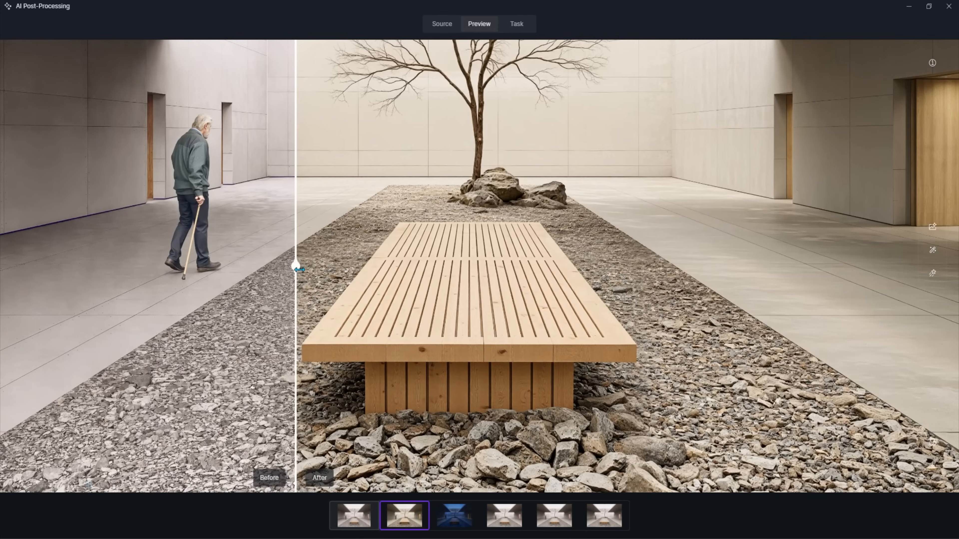
pyautogui.moveTo(295, 267); pyautogui.dragTo(155, 268)
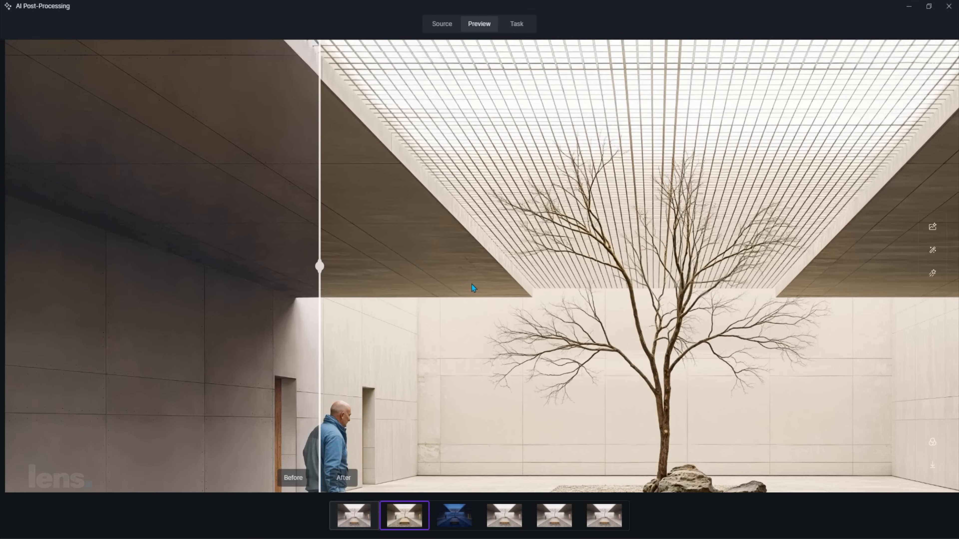
pyautogui.moveTo(320, 266); pyautogui.dragTo(952, 266)
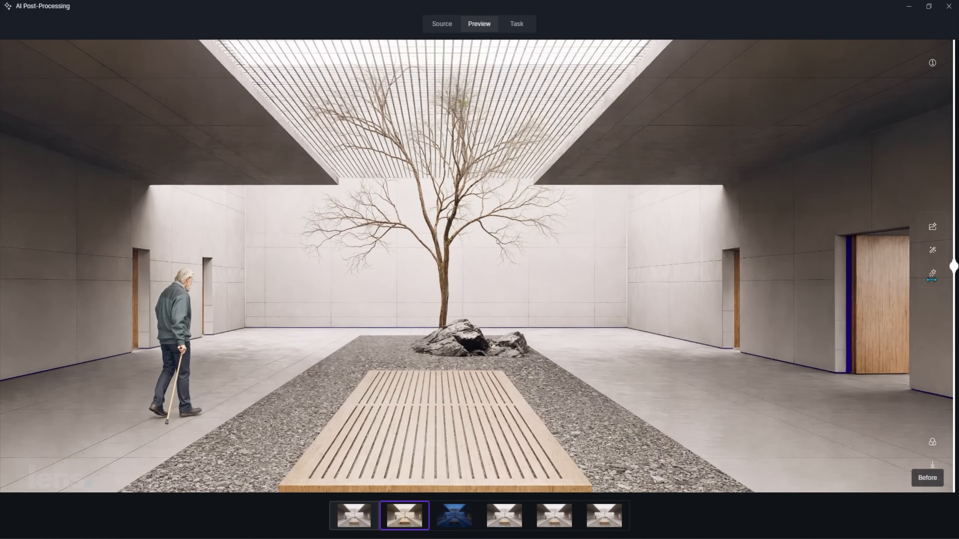
pyautogui.click(933, 250)
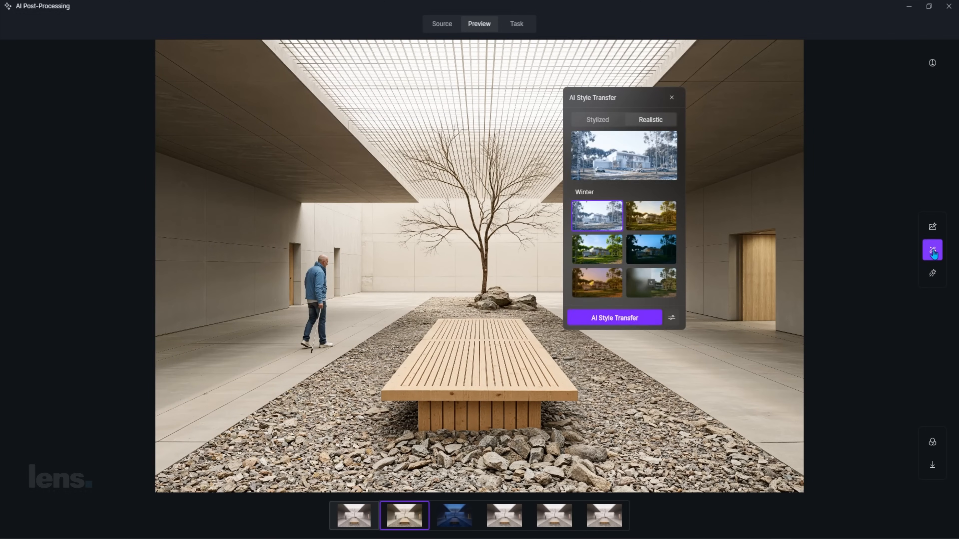
pyautogui.click(615, 318)
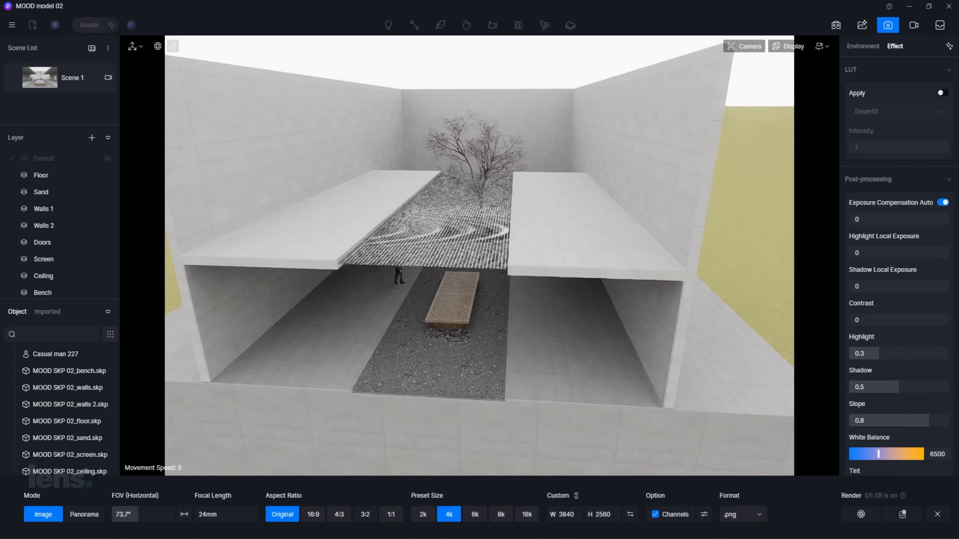
# On Scene 1, warm the midtones and highlights and tint the shadows blue in Color Grading.
pyautogui.click(744, 46)
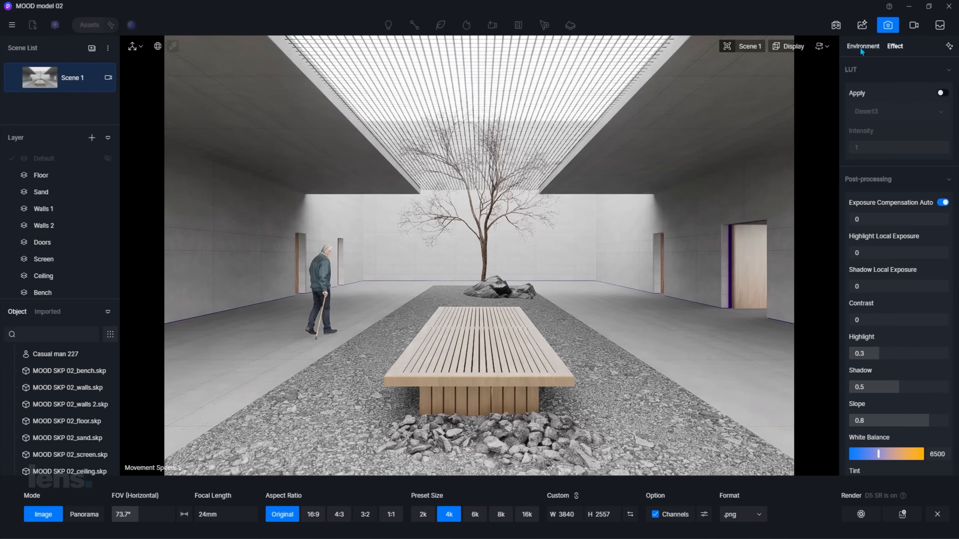
pyautogui.scroll(-3)
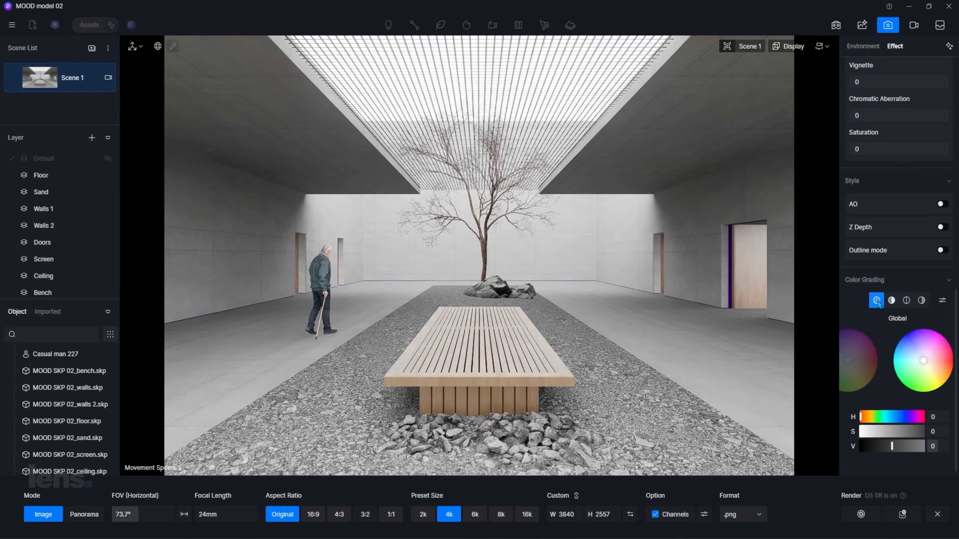
pyautogui.click(906, 301)
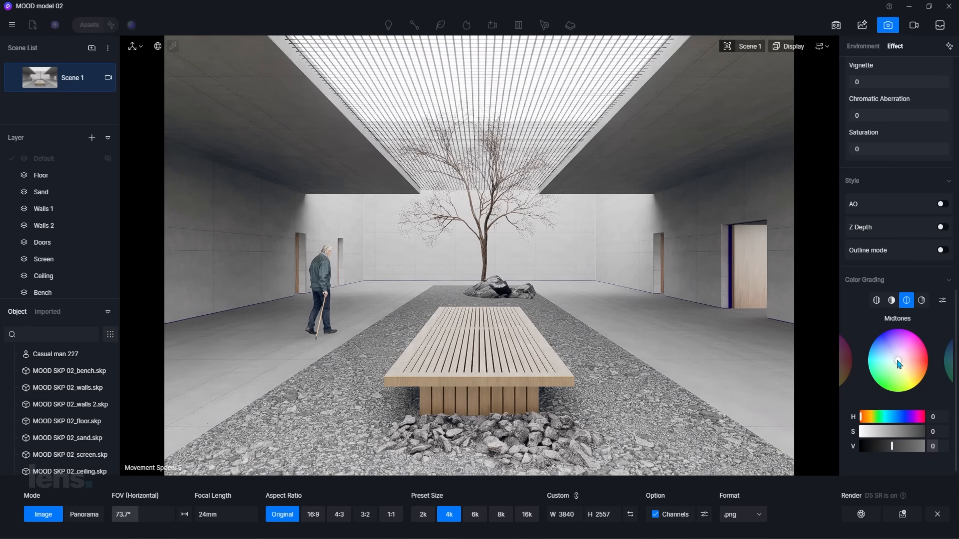
pyautogui.moveTo(898, 362); pyautogui.dragTo(903, 363)
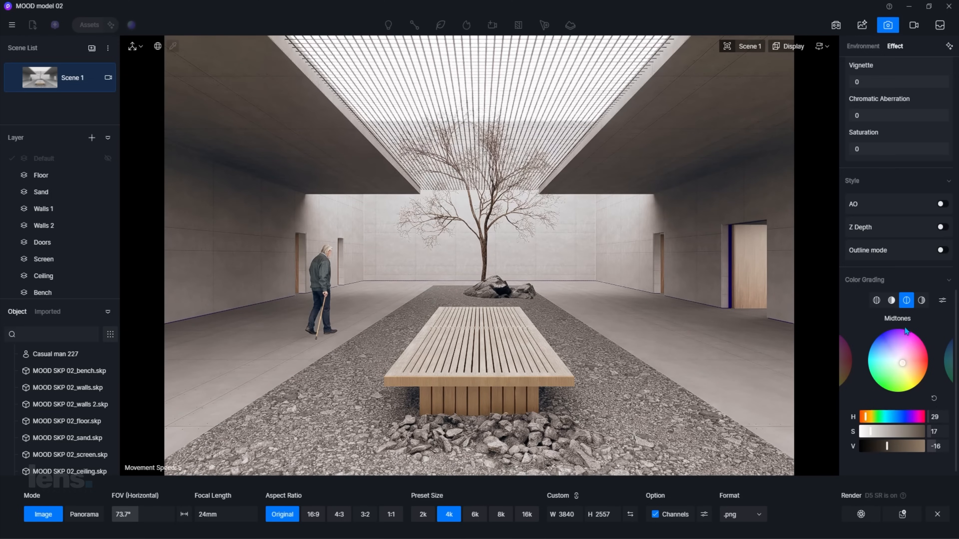
pyautogui.click(922, 301)
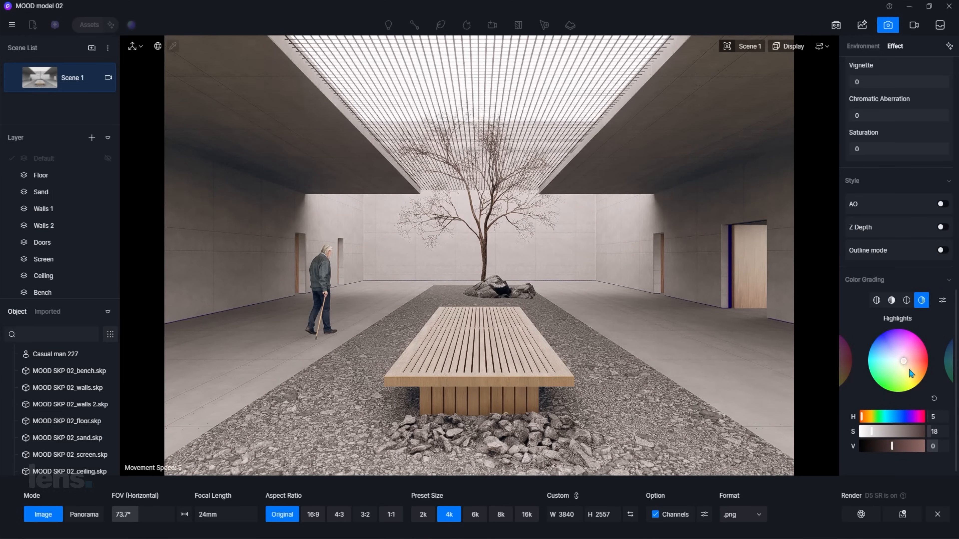
pyautogui.click(891, 300)
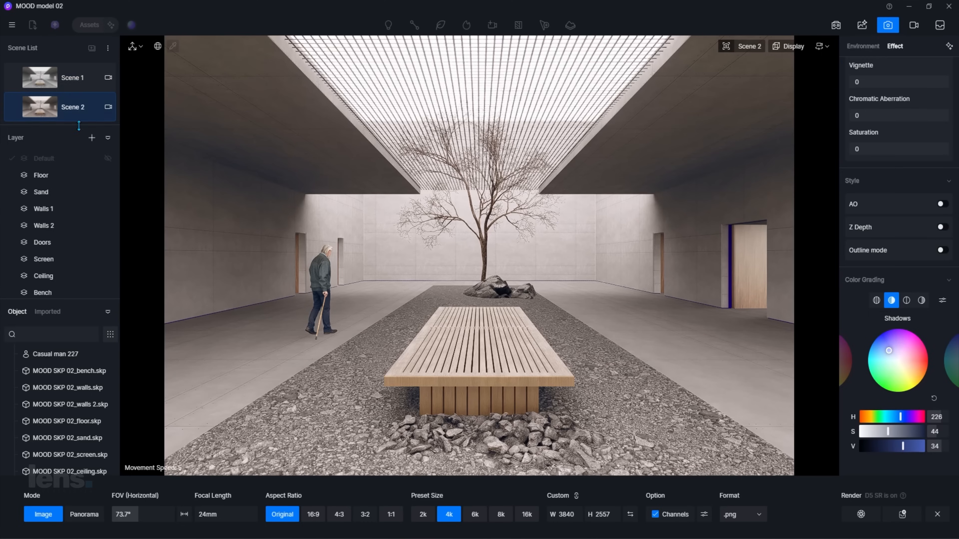
# Set Exposure 0.2, Contrast 0.1 and Bloom 0.2 to balance the overexposed render.
pyautogui.scroll(-3)
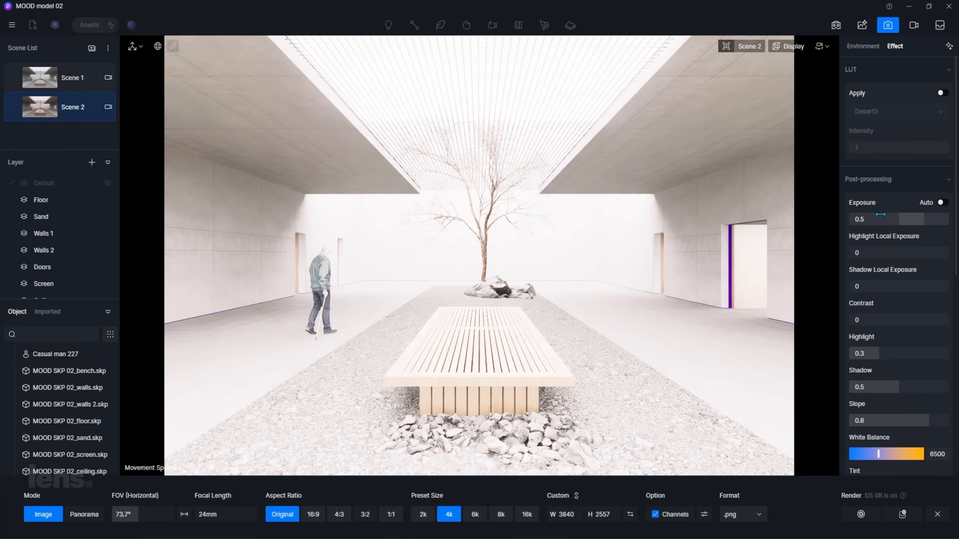
pyautogui.moveTo(880, 214); pyautogui.dragTo(886, 218)
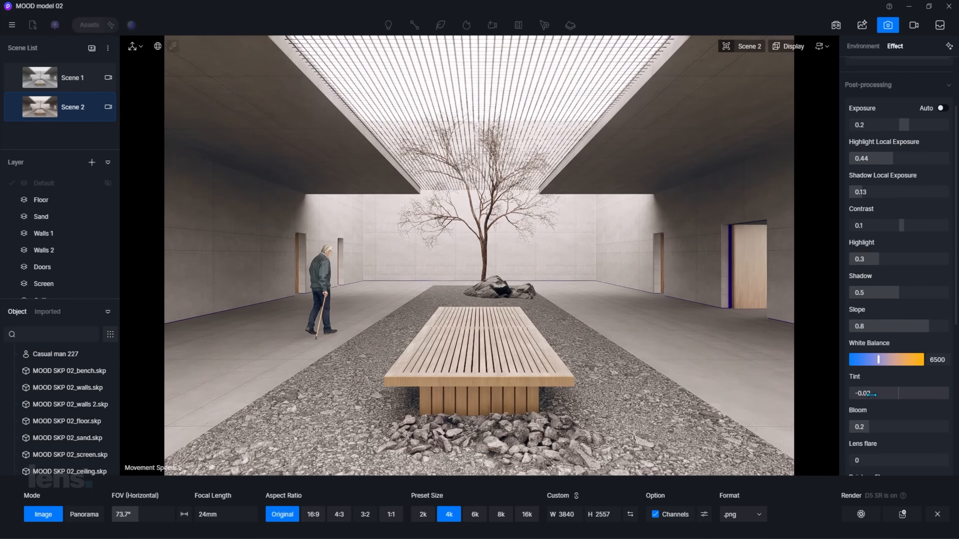
pyautogui.scroll(-3)
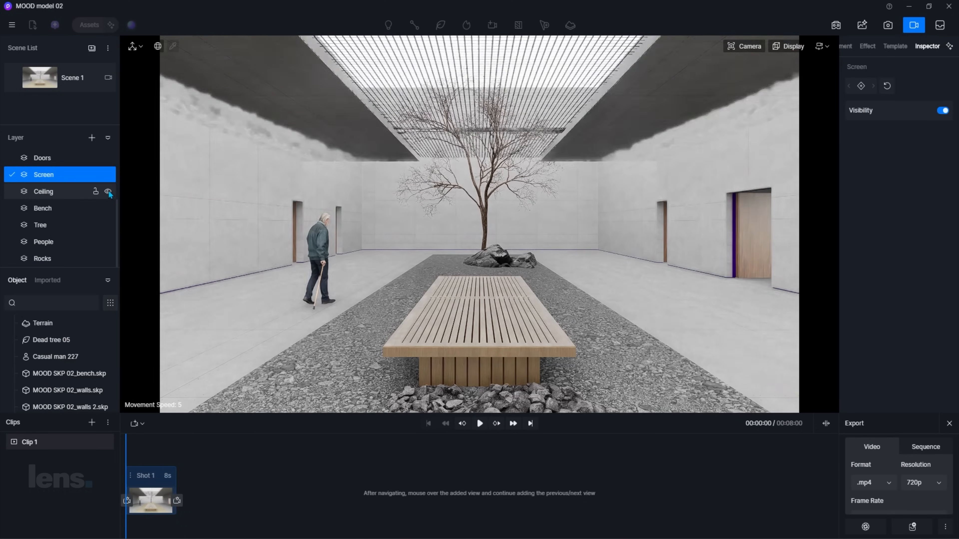
# Apply Pop In, Drop, Ascend and Fly in animation templates to object layers and stagger them on the timeline.
pyautogui.click(42, 208)
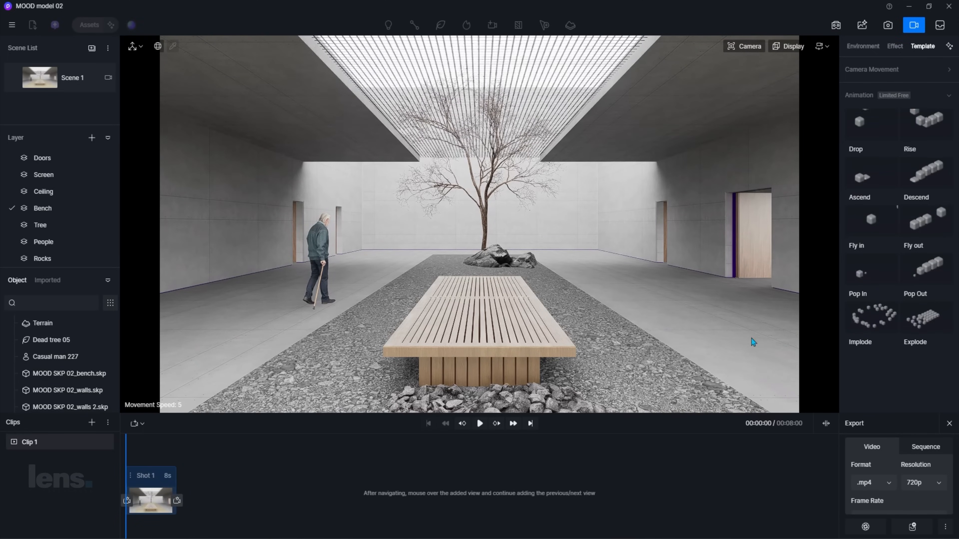
pyautogui.click(862, 271)
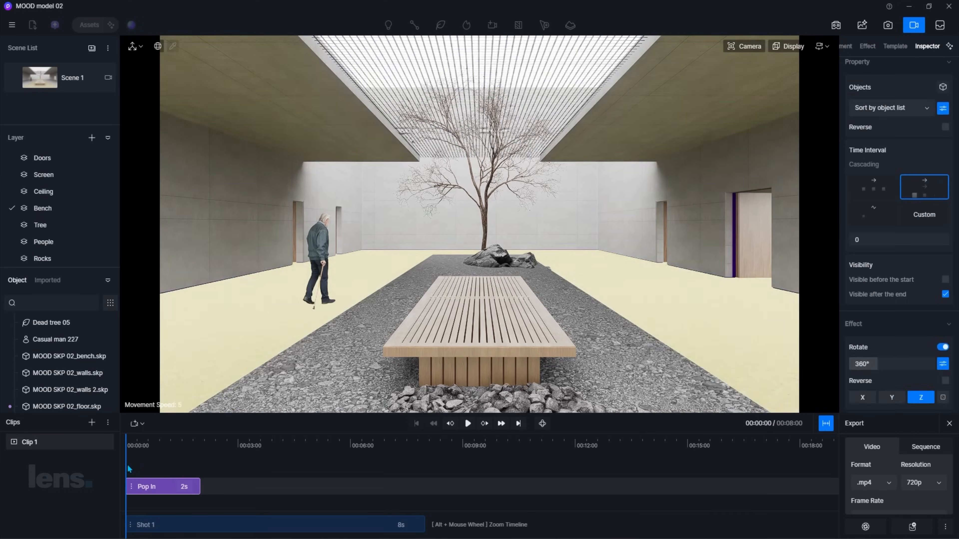
pyautogui.click(895, 46)
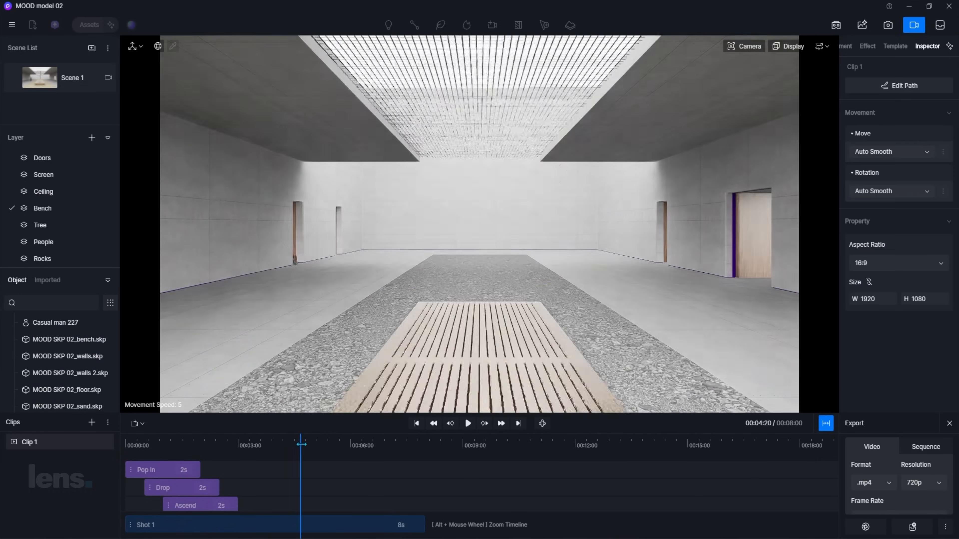
pyautogui.click(468, 423)
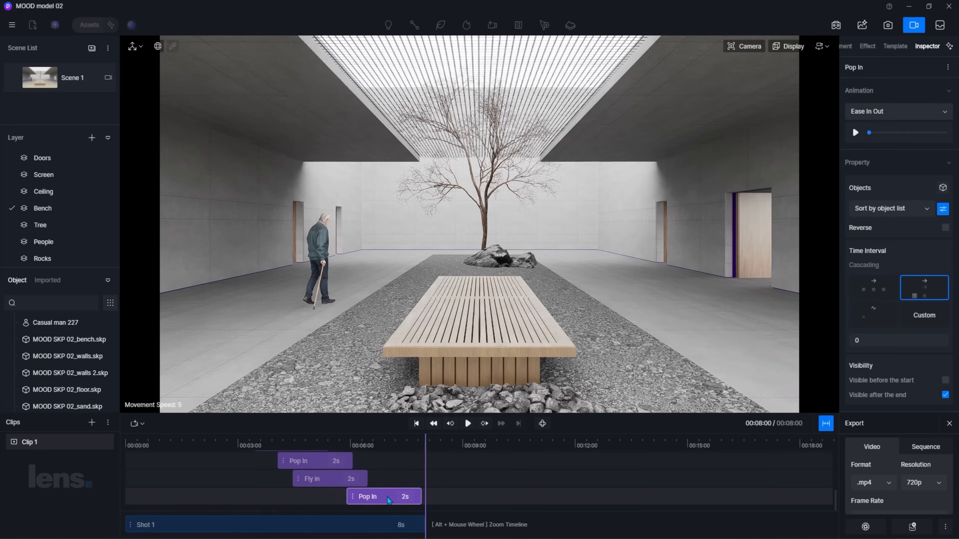
pyautogui.click(468, 423)
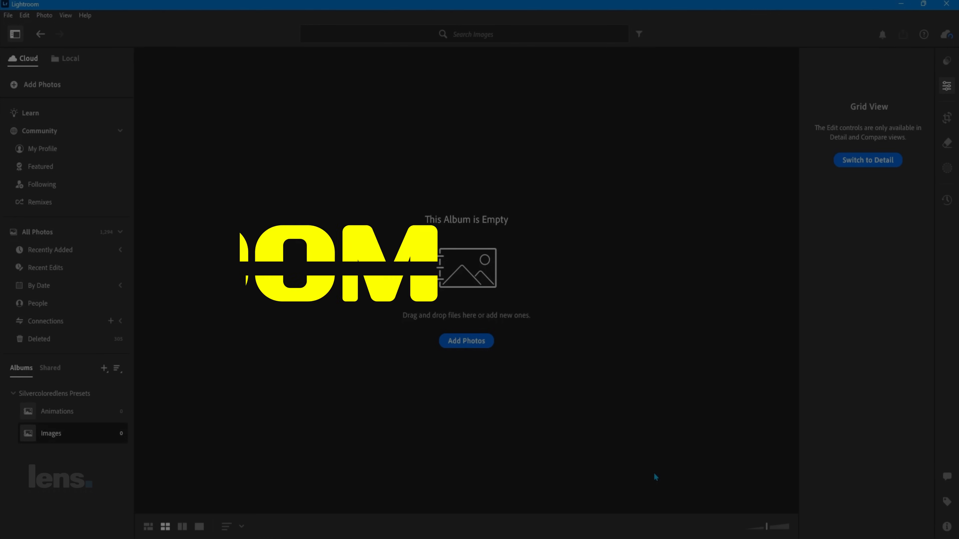
# Import the Clip 2a PNG frame sequence into the empty Images album.
pyautogui.click(466, 341)
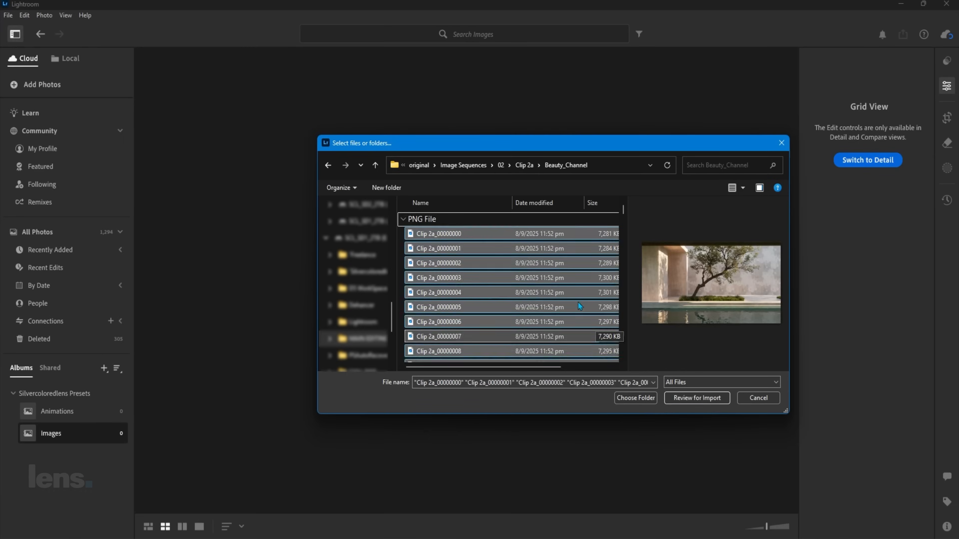
pyautogui.click(697, 398)
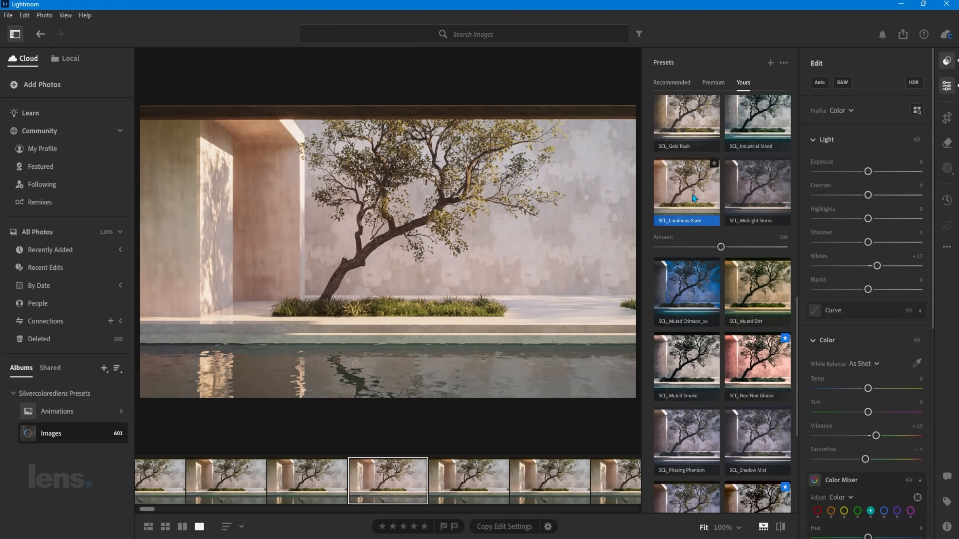
# Copy the graded photo's edit settings and switch to a grid of all 601 frames.
pyautogui.rightClick(372, 251)
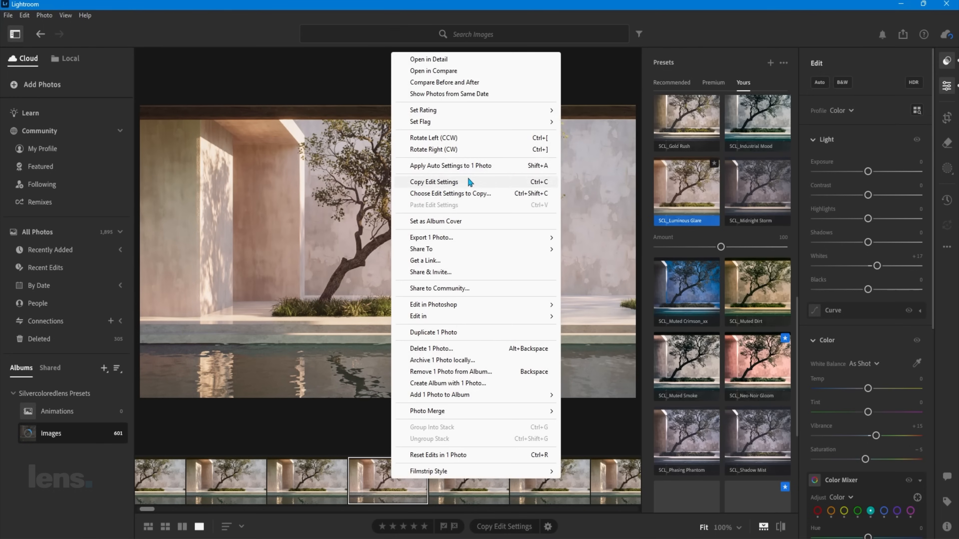
pyautogui.click(434, 182)
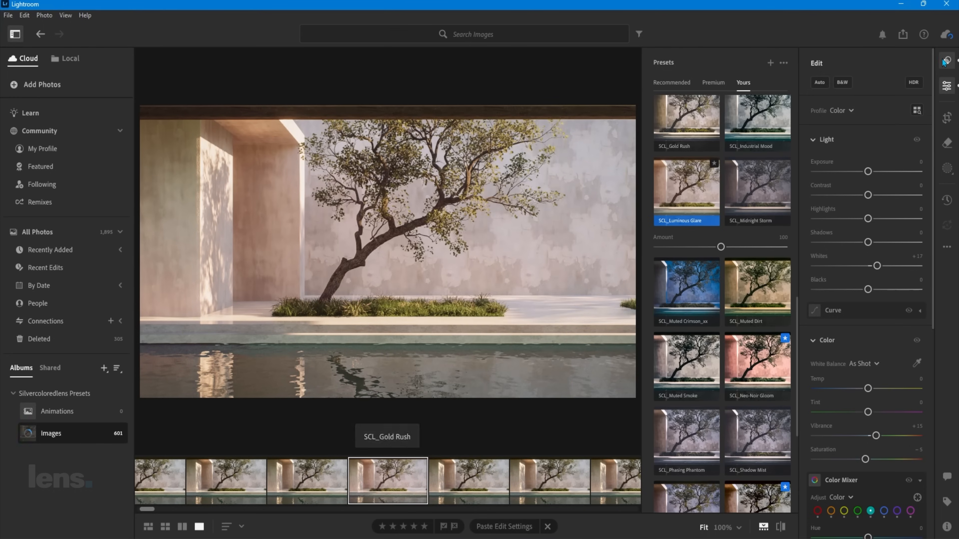
pyautogui.click(165, 527)
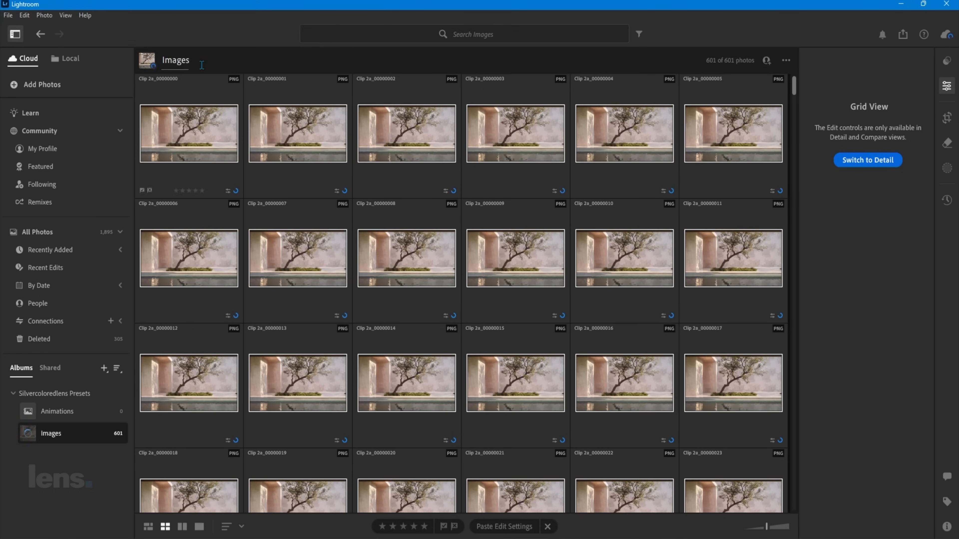
# Export all 601 Clip 2a frames to the other clips folder.
pyautogui.click(903, 35)
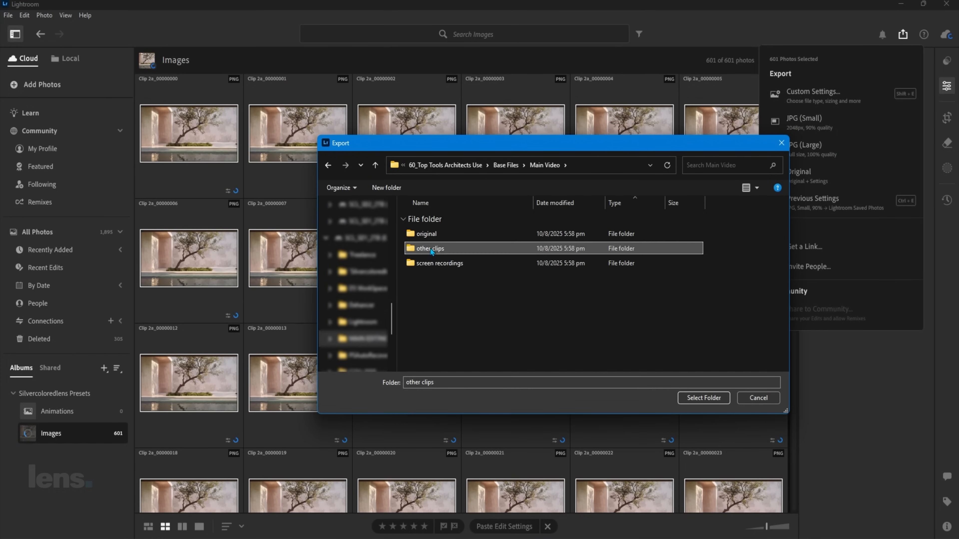
pyautogui.click(705, 398)
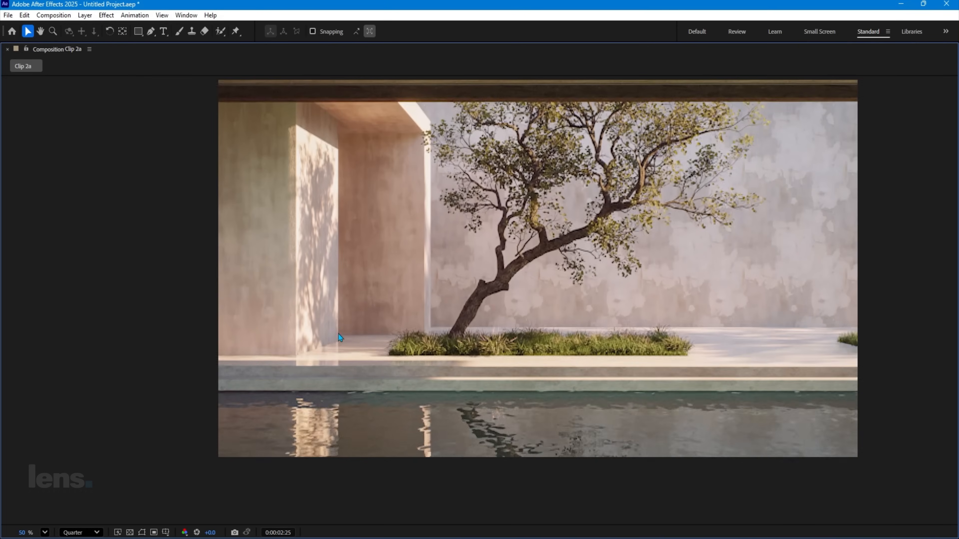
# Send the Clip 2a composition to the Adobe Media Encoder queue.
pyautogui.click(8, 15)
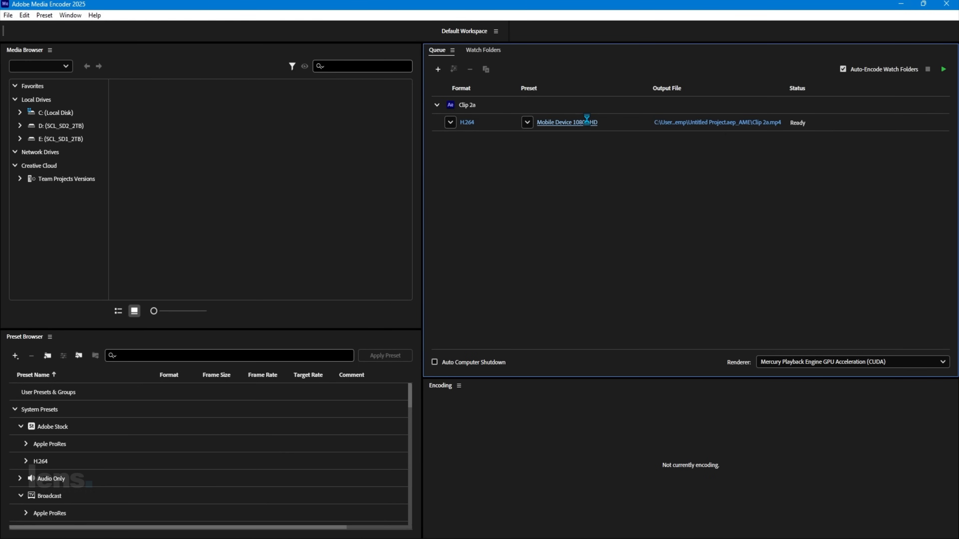
# Confirm custom H.264 export settings for Clip 2a.mp4 and start the queue encoding.
pyautogui.click(567, 122)
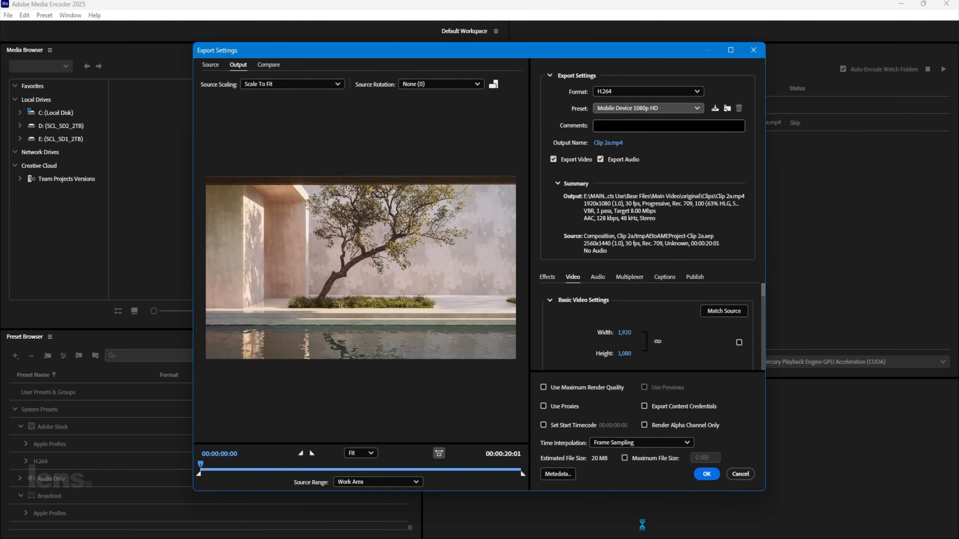
pyautogui.click(706, 474)
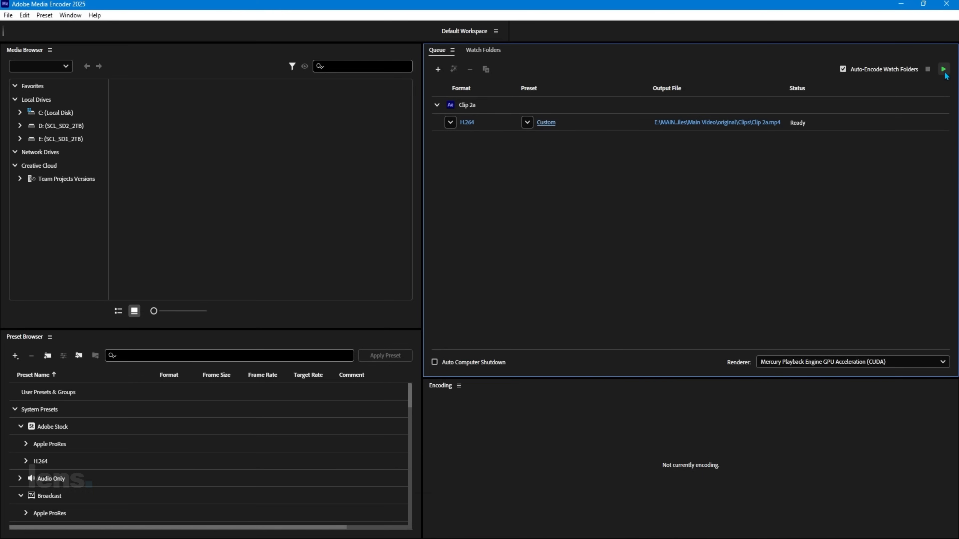
pyautogui.click(943, 69)
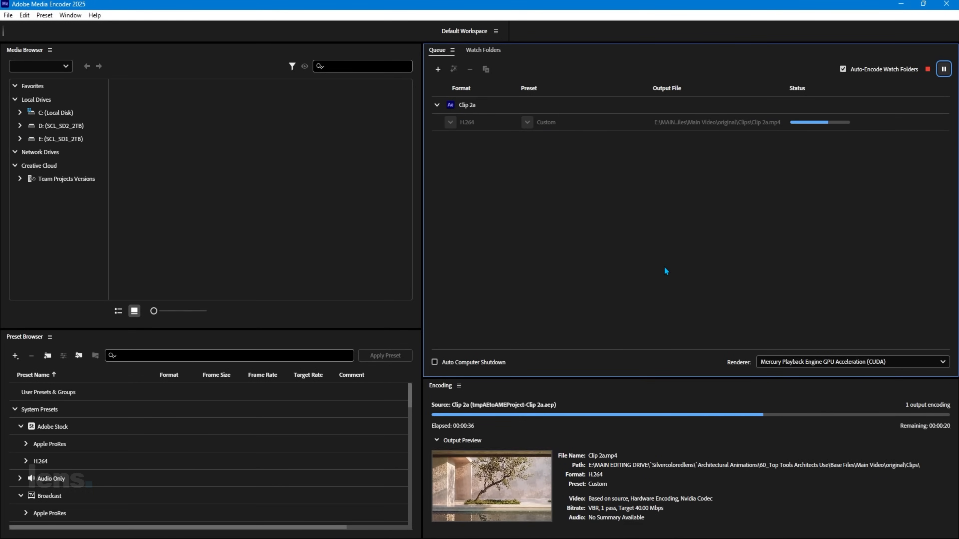